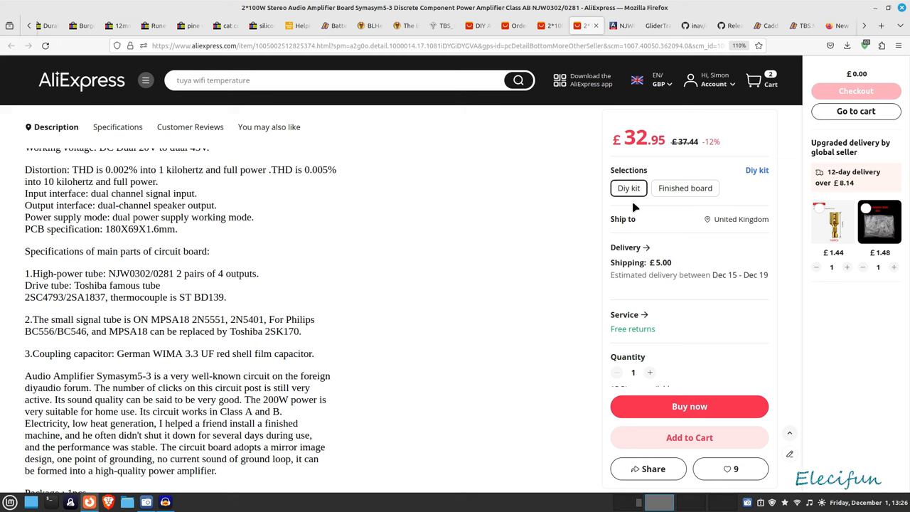
pyautogui.moveTo(498, 253)
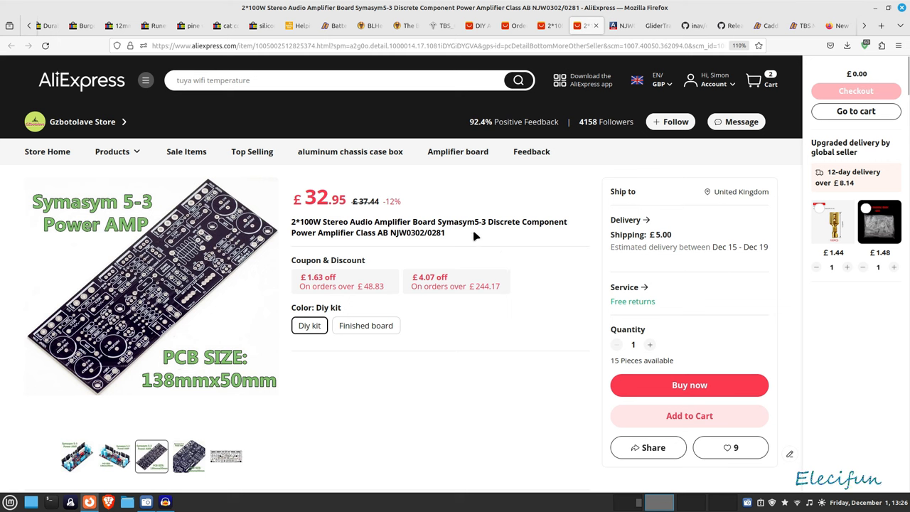
pyautogui.moveTo(492, 233)
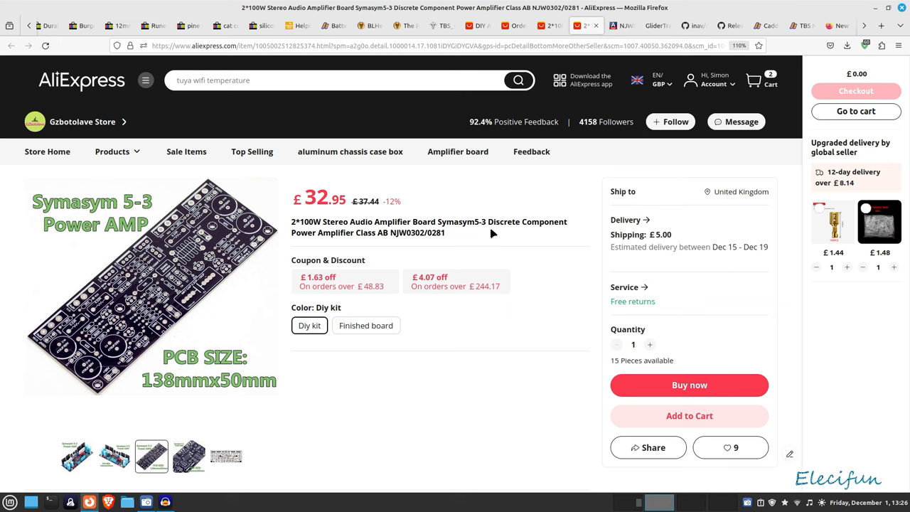
pyautogui.moveTo(394, 237)
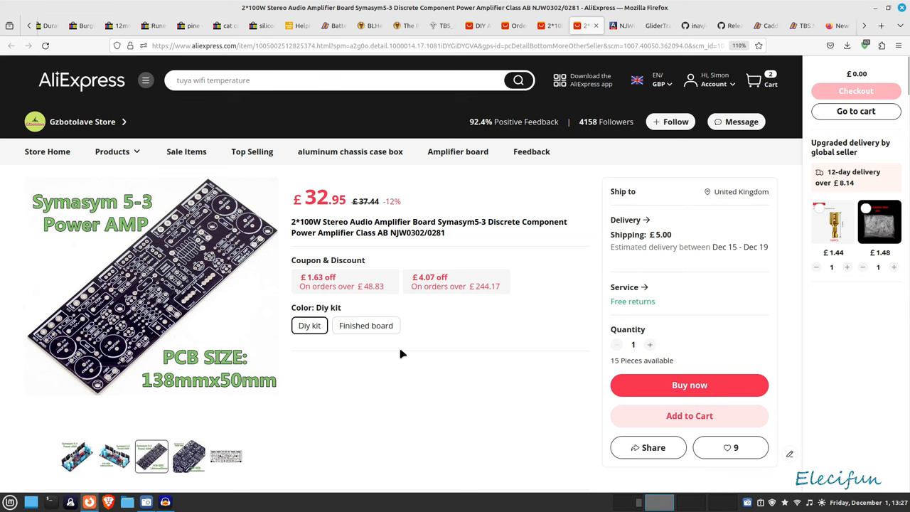
# Step: Check the finished board price, return to the £32.95 DIY kit, and highlight '180X69X1.6mm'
pyautogui.click(365, 324)
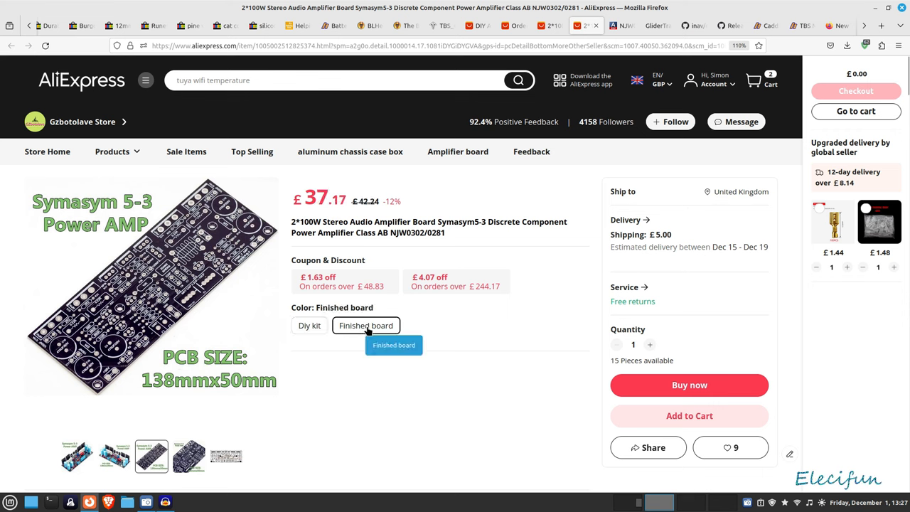
pyautogui.click(309, 325)
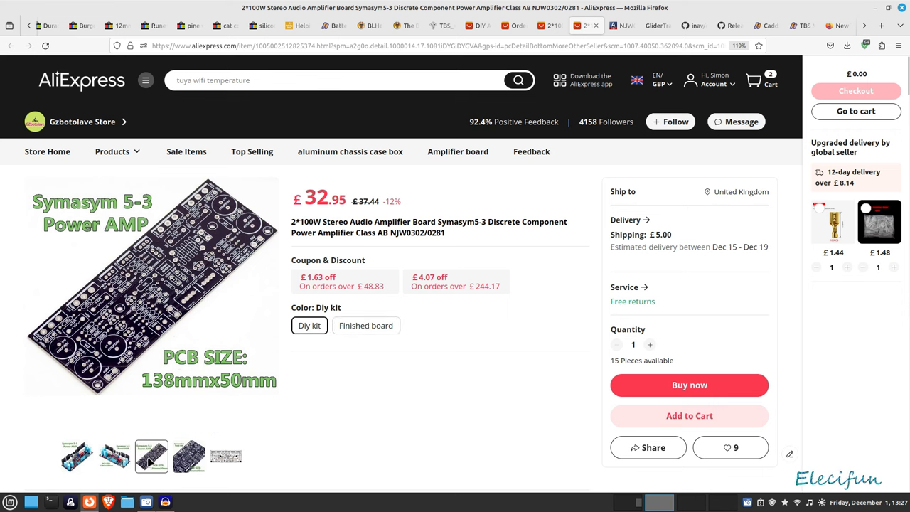
pyautogui.moveTo(578, 432)
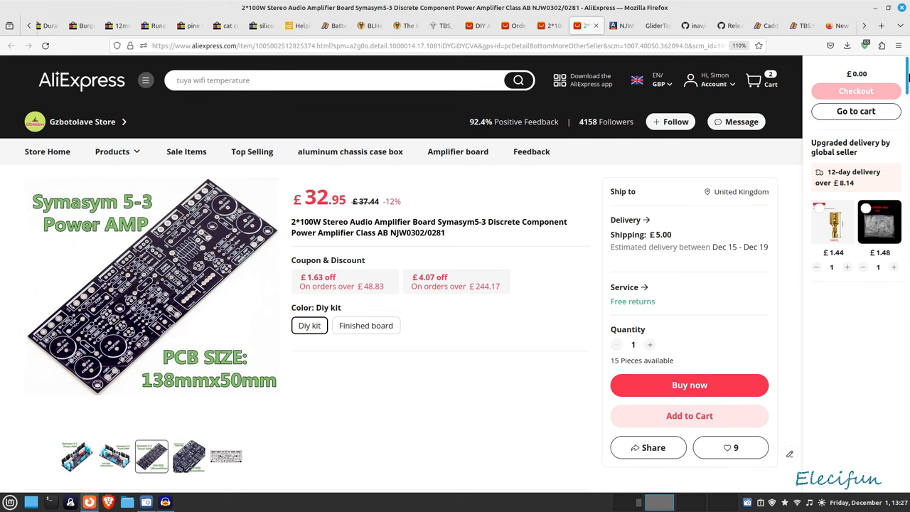
pyautogui.scroll(-3)
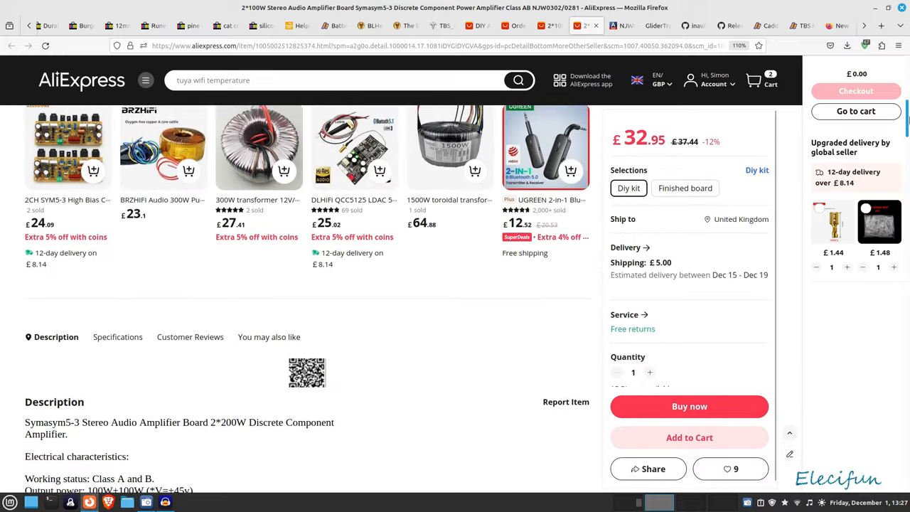
pyautogui.scroll(-3)
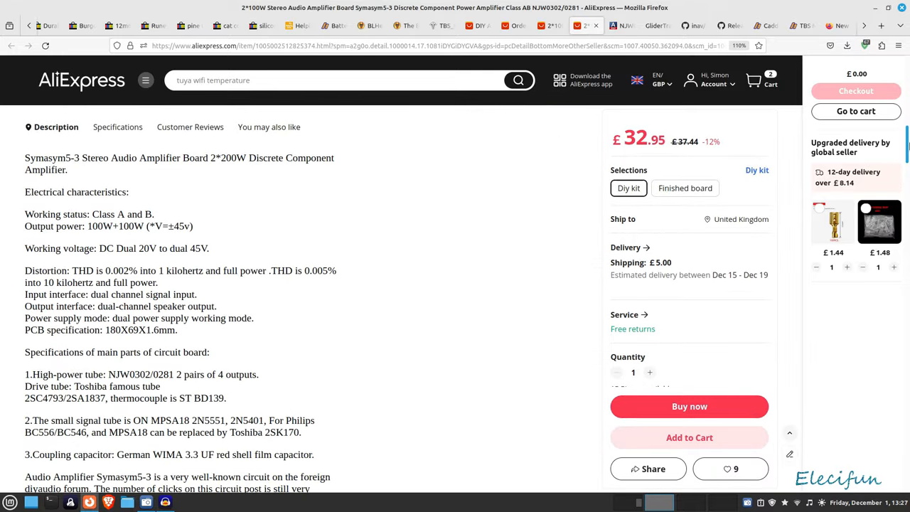
pyautogui.scroll(-3)
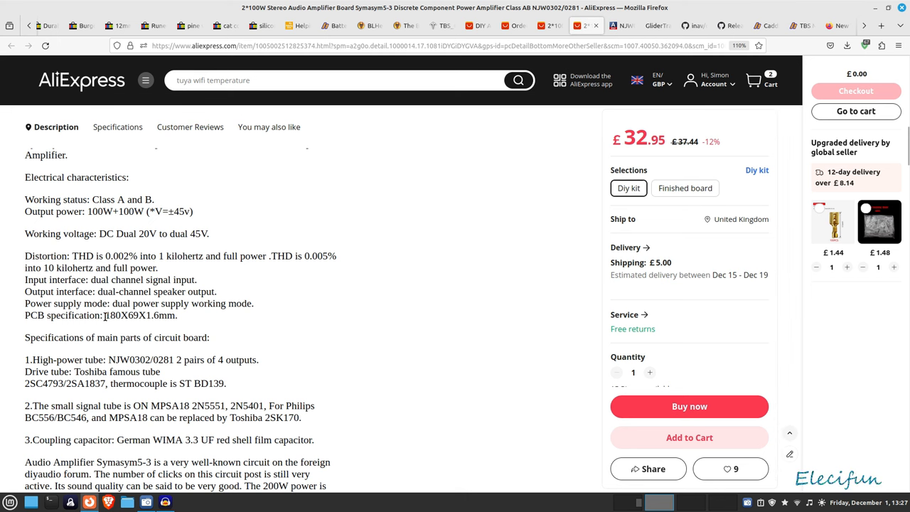
pyautogui.doubleClick(140, 315)
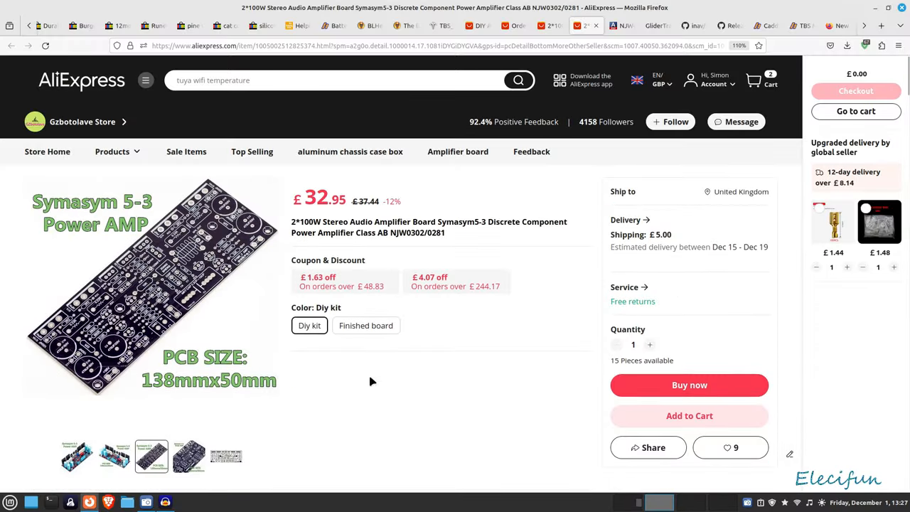
pyautogui.moveTo(209, 506)
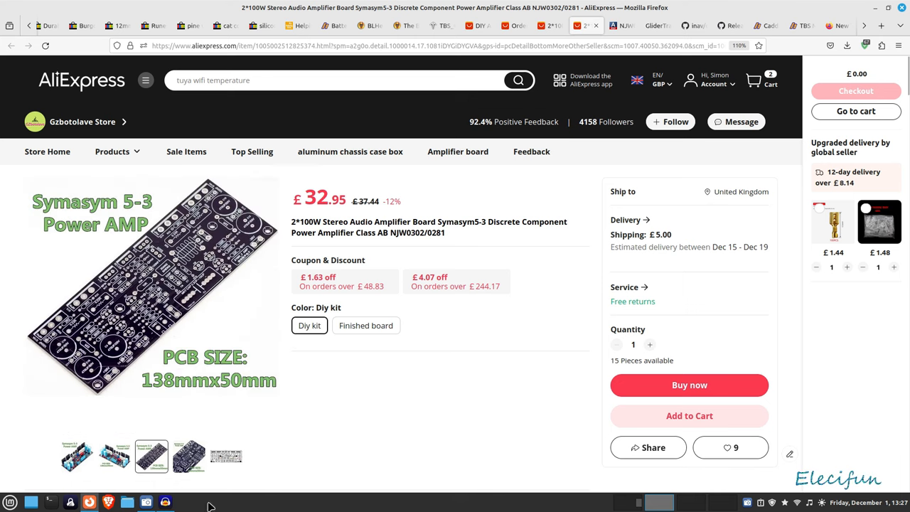
pyautogui.moveTo(317, 465)
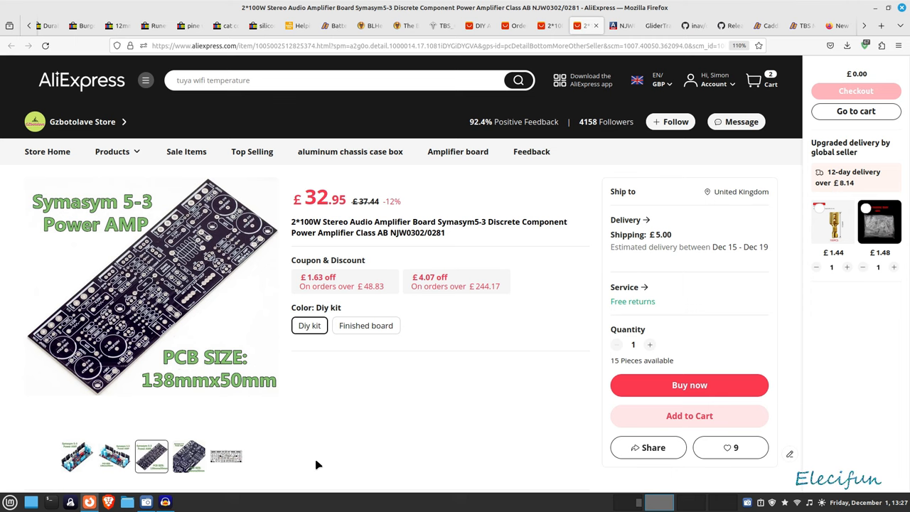
pyautogui.moveTo(783, 233)
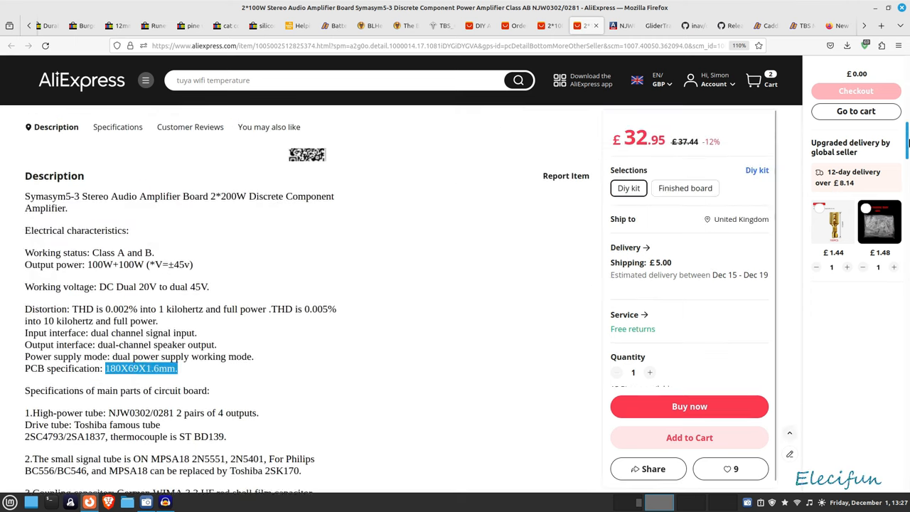
pyautogui.scroll(-3)
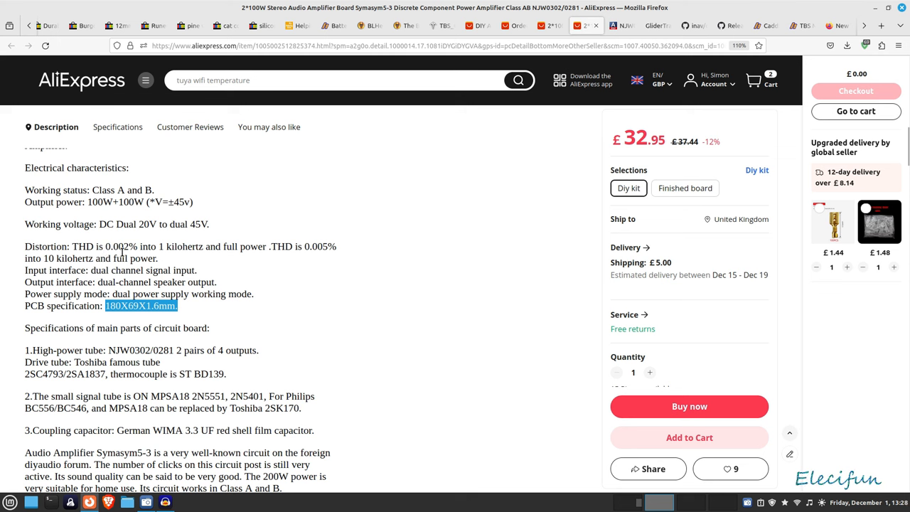
pyautogui.moveTo(208, 266)
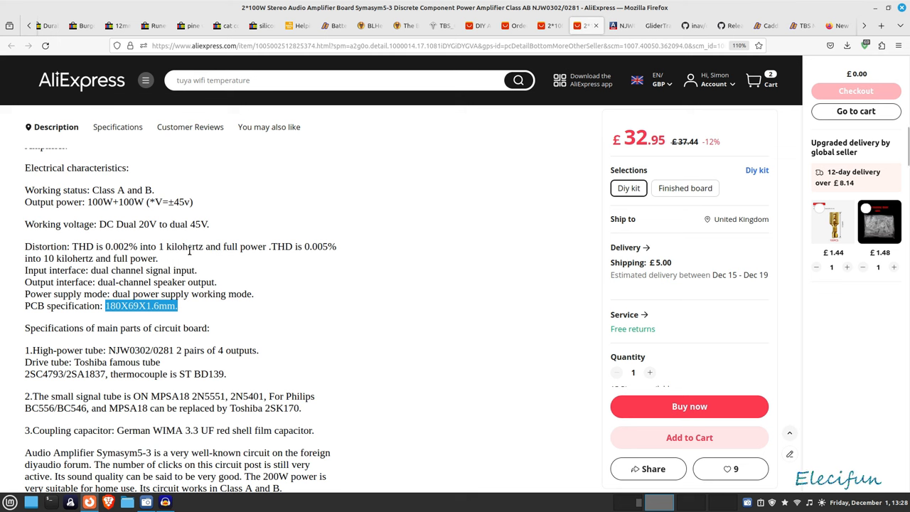
pyautogui.moveTo(299, 260)
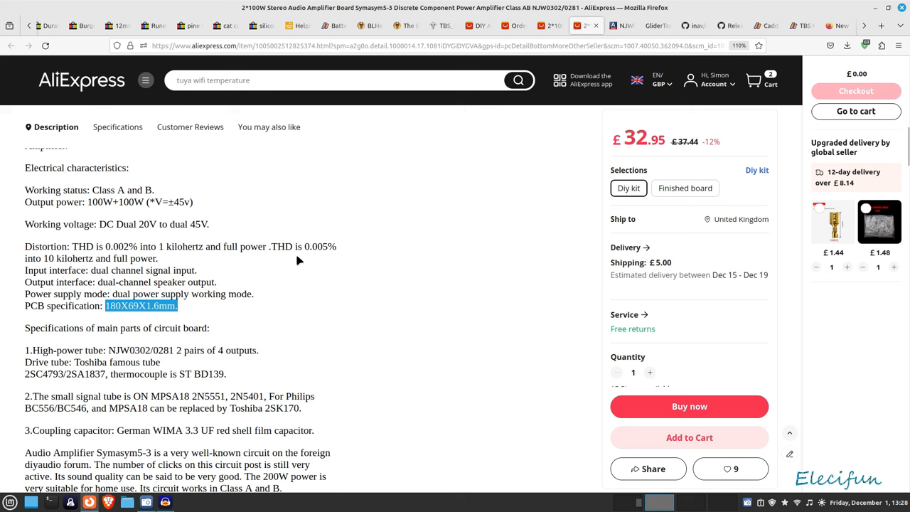
pyautogui.moveTo(317, 258)
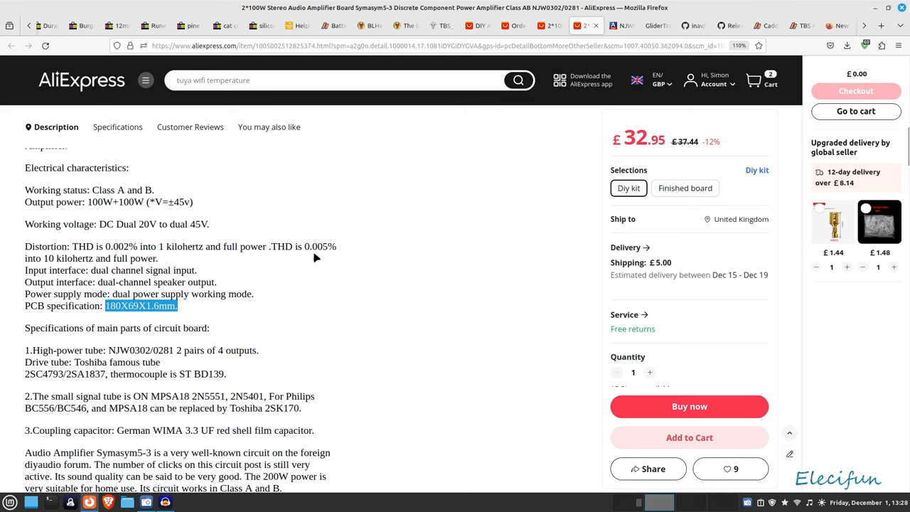
pyautogui.moveTo(316, 258)
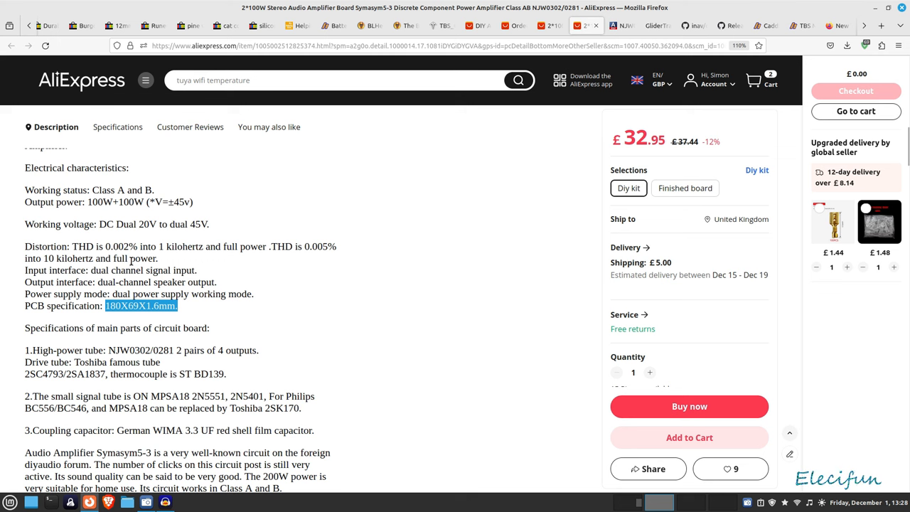
pyautogui.moveTo(329, 298)
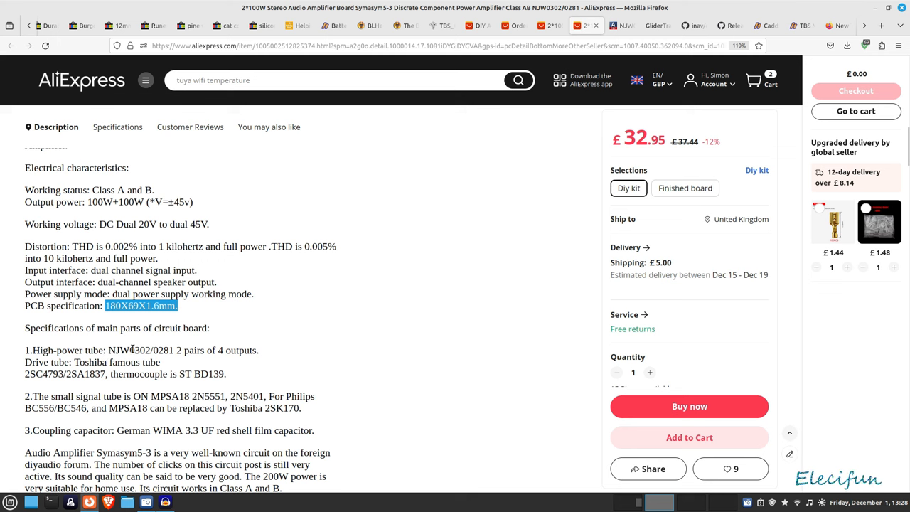
pyautogui.moveTo(167, 350)
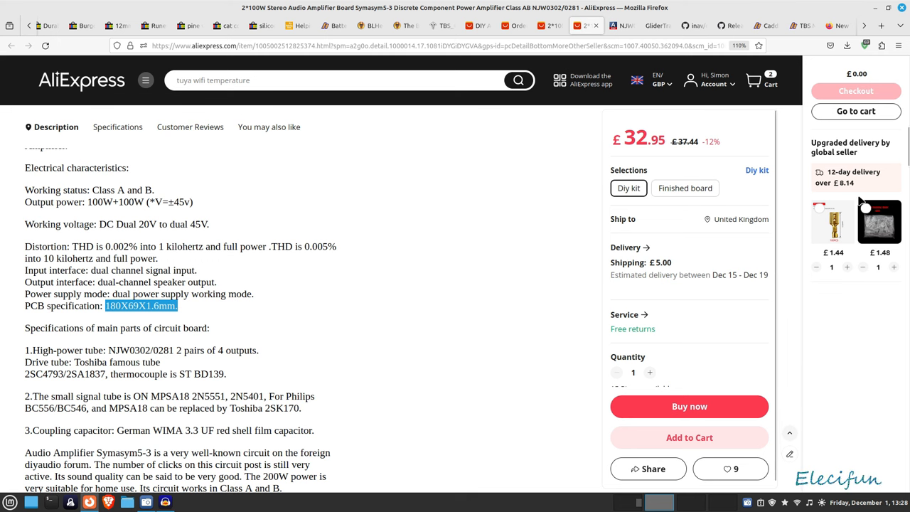
pyautogui.scroll(-3)
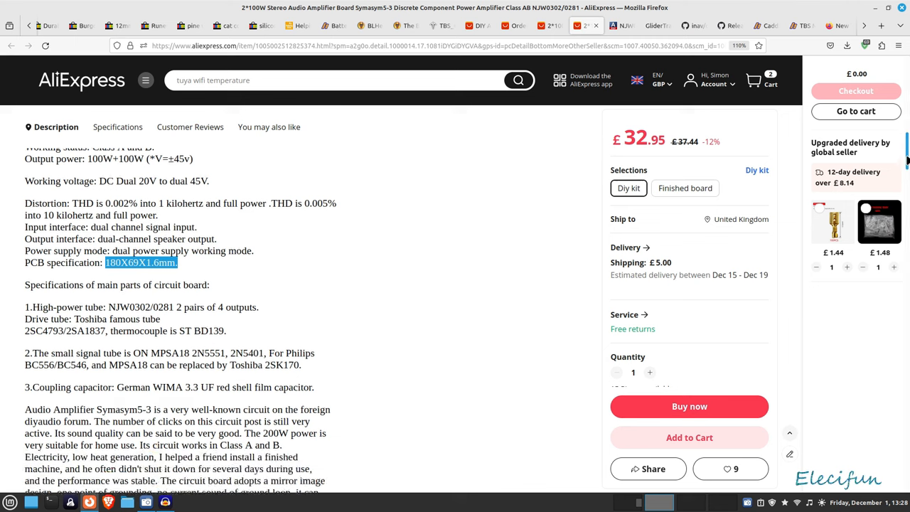
pyautogui.scroll(-3)
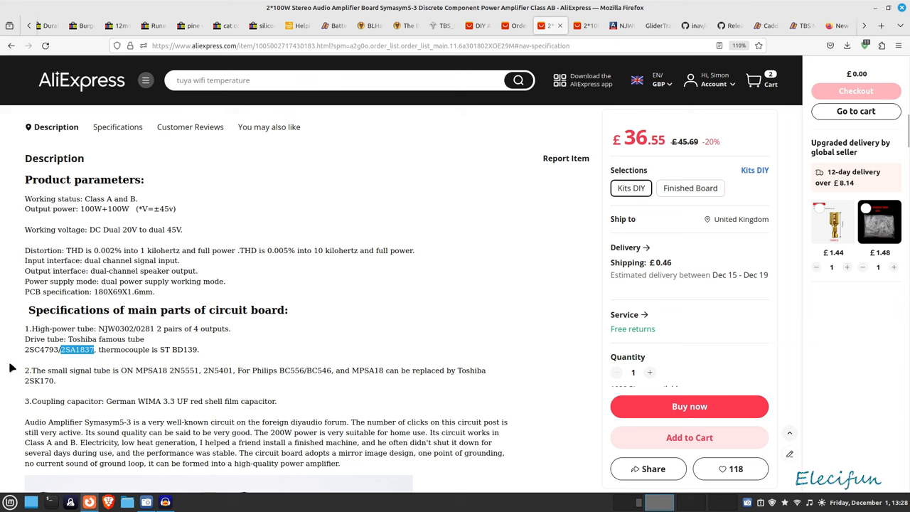
pyautogui.moveTo(246, 302)
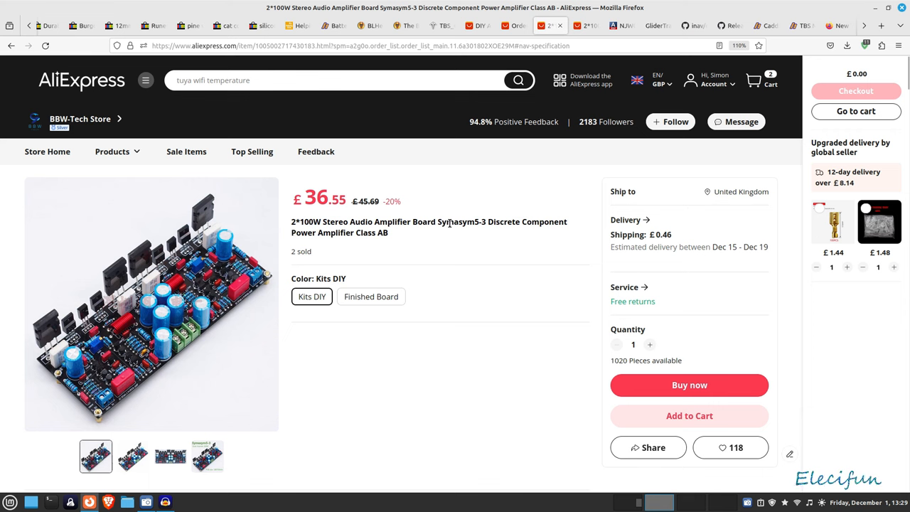
pyautogui.moveTo(329, 320)
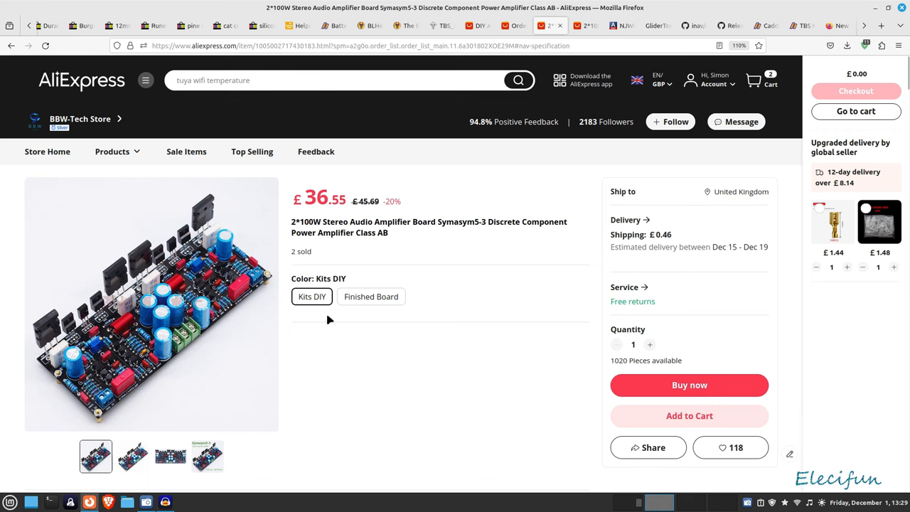
# Step: Show the second listing's fourth gallery photo stating the 180*69mm PCB size
pyautogui.click(207, 455)
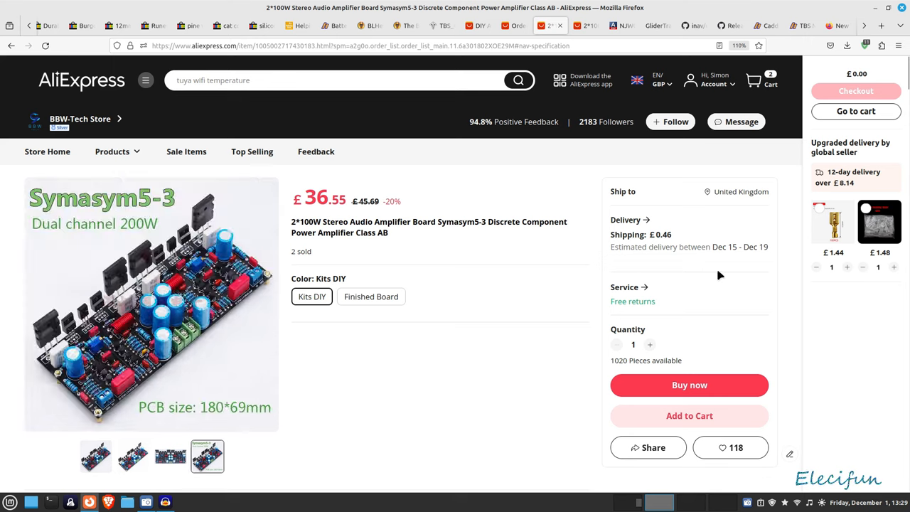
pyautogui.scroll(-3)
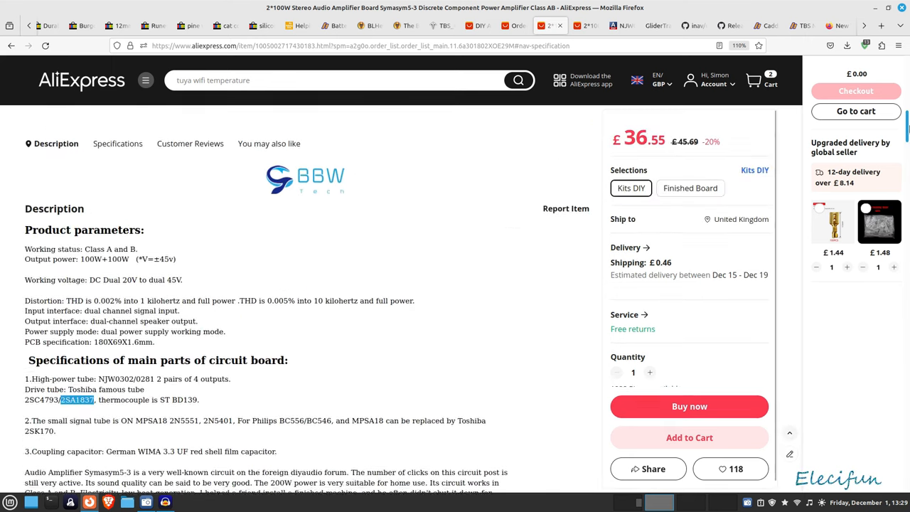
pyautogui.scroll(-3)
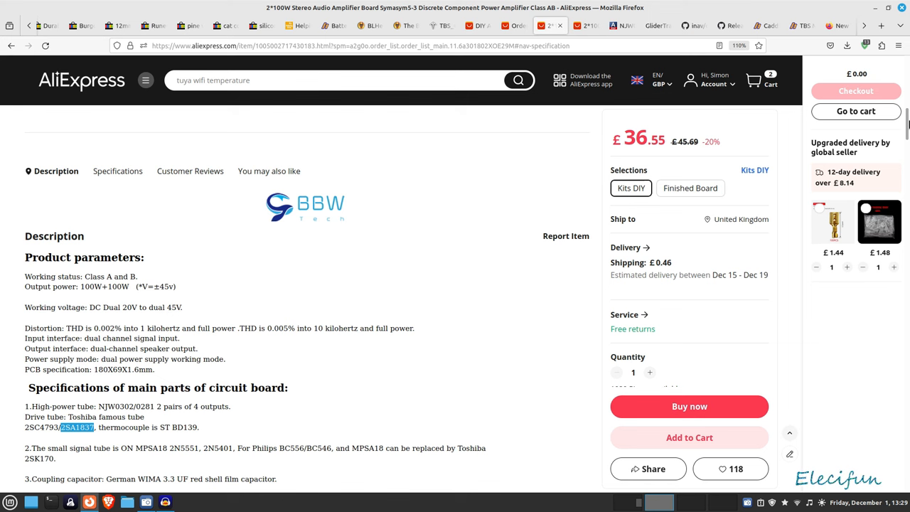
pyautogui.scroll(-3)
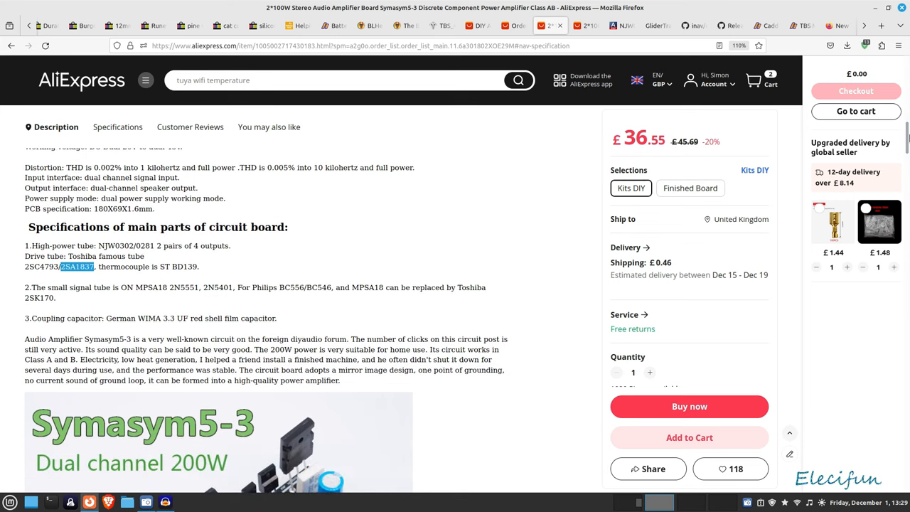
pyautogui.scroll(-3)
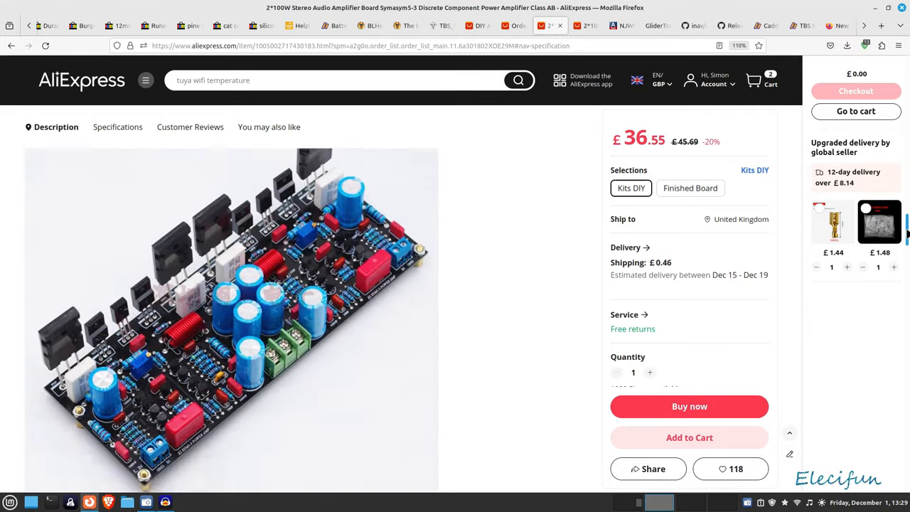
pyautogui.scroll(-3)
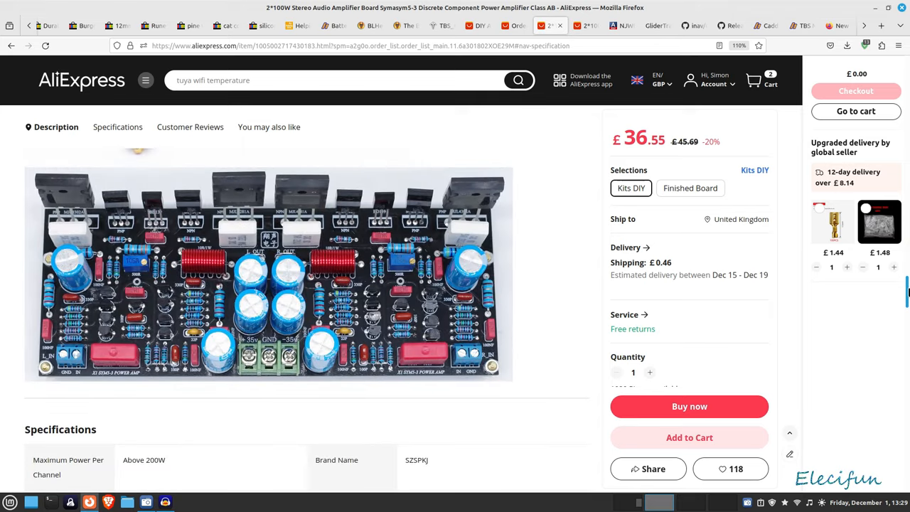
pyautogui.scroll(-3)
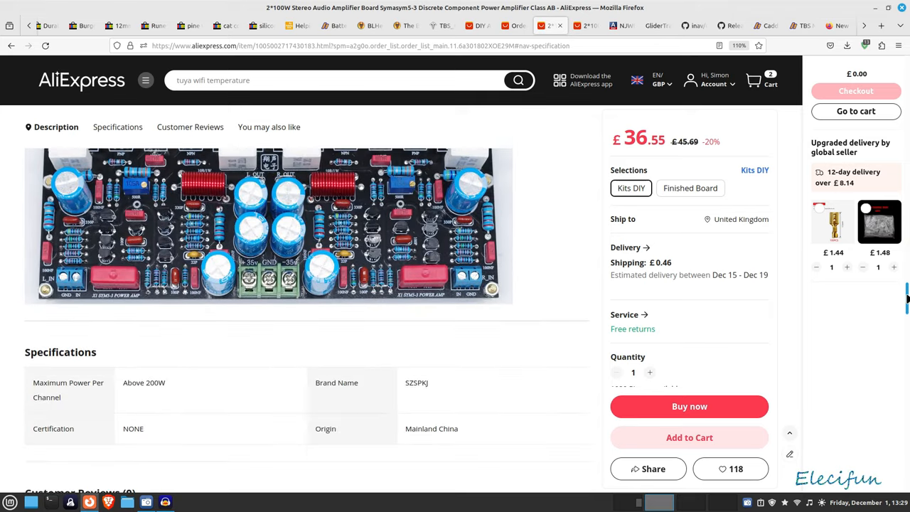